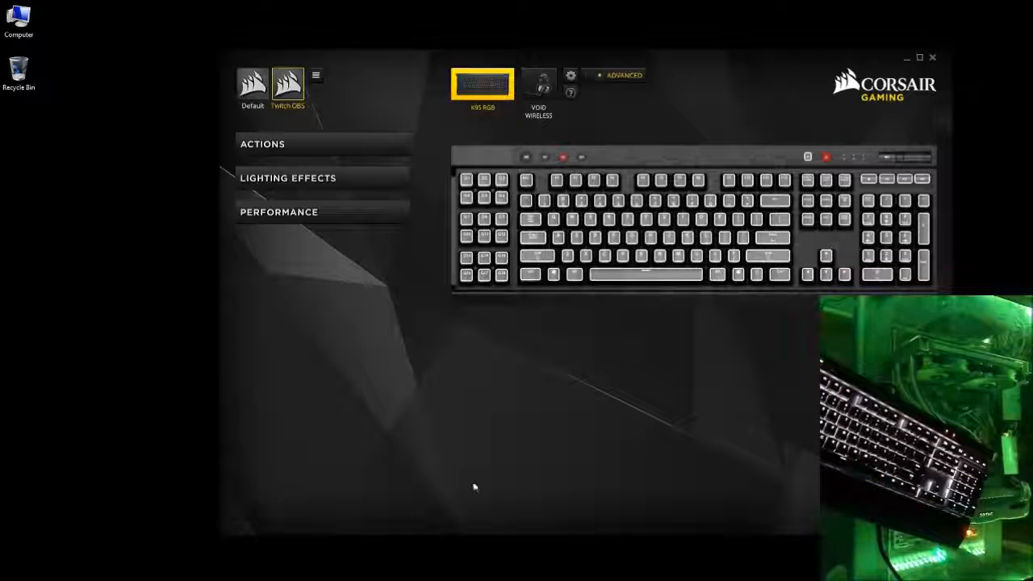
pyautogui.moveTo(299, 373)
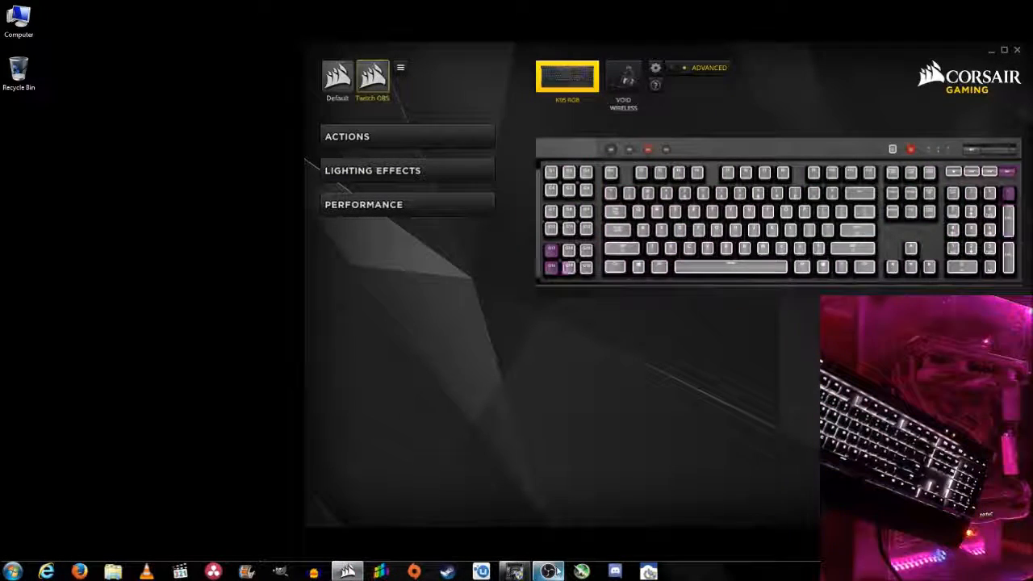
pyautogui.moveTo(514, 571)
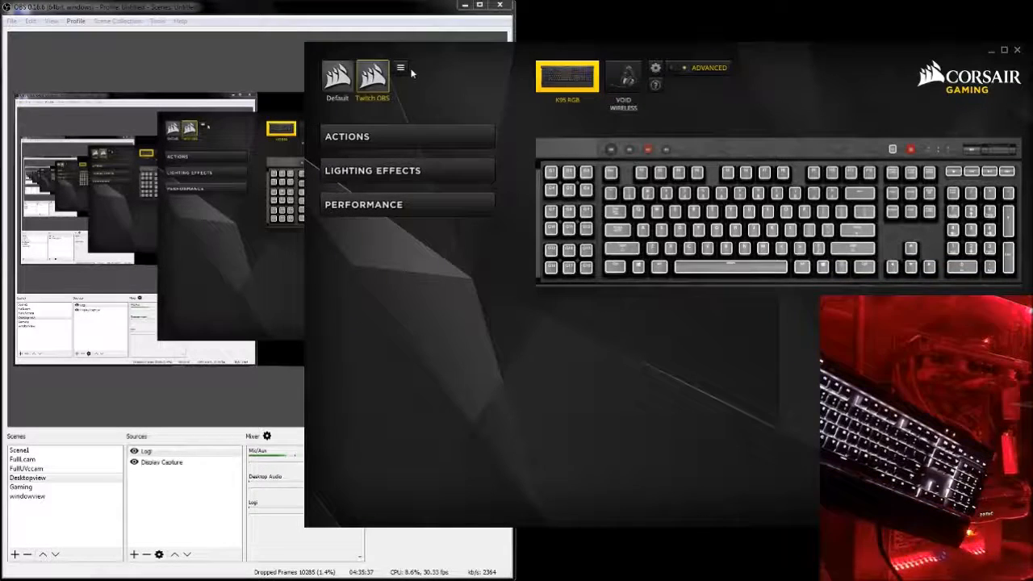
# - Open Edit Profile for the Twitch OBS profile from the profile options menu
pyautogui.click(400, 68)
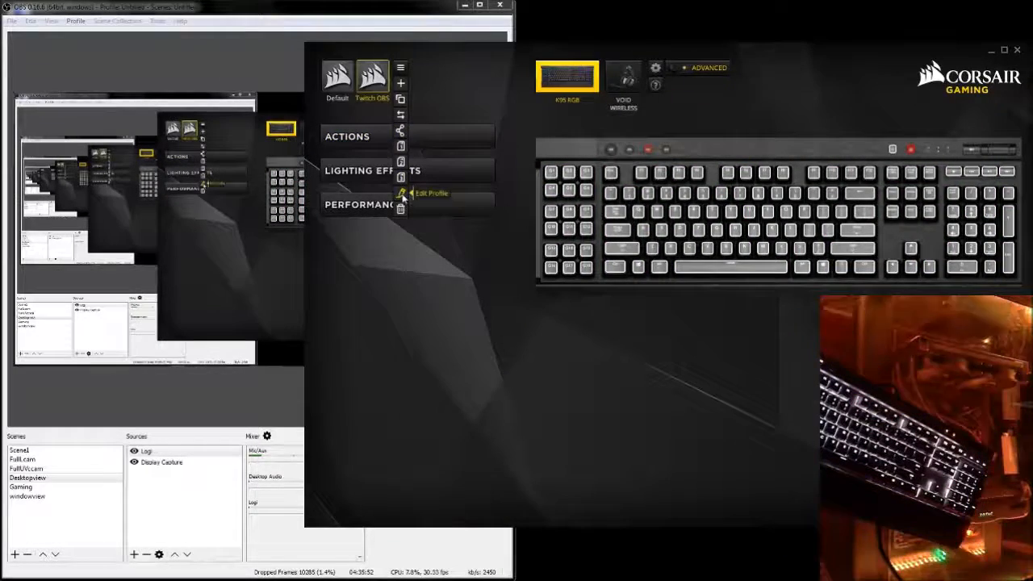
pyautogui.click(429, 193)
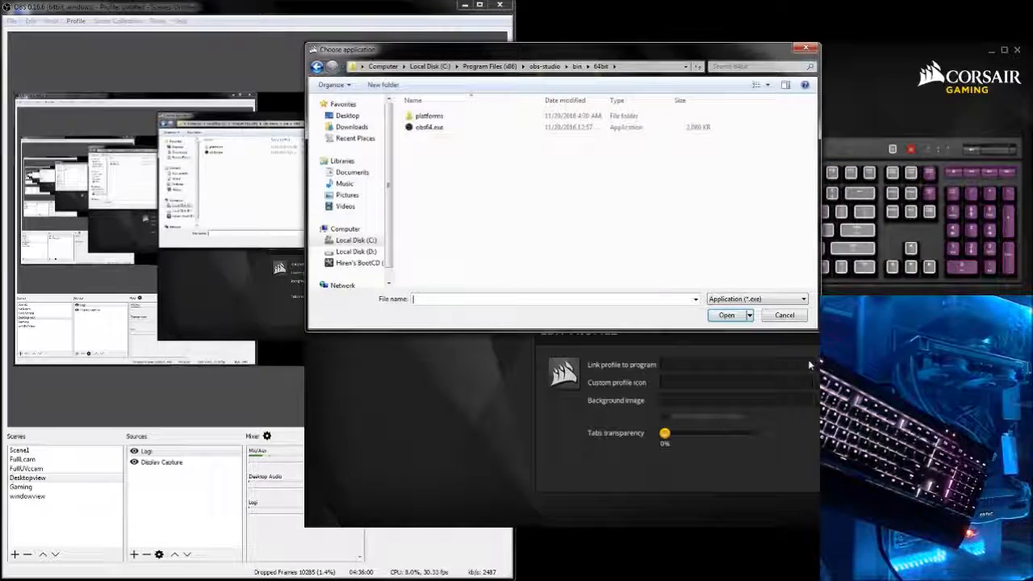
# - Link the profile to obs64.exe in C:\Program Files (x86)\obs-studio\bin\64bit
pyautogui.click(353, 240)
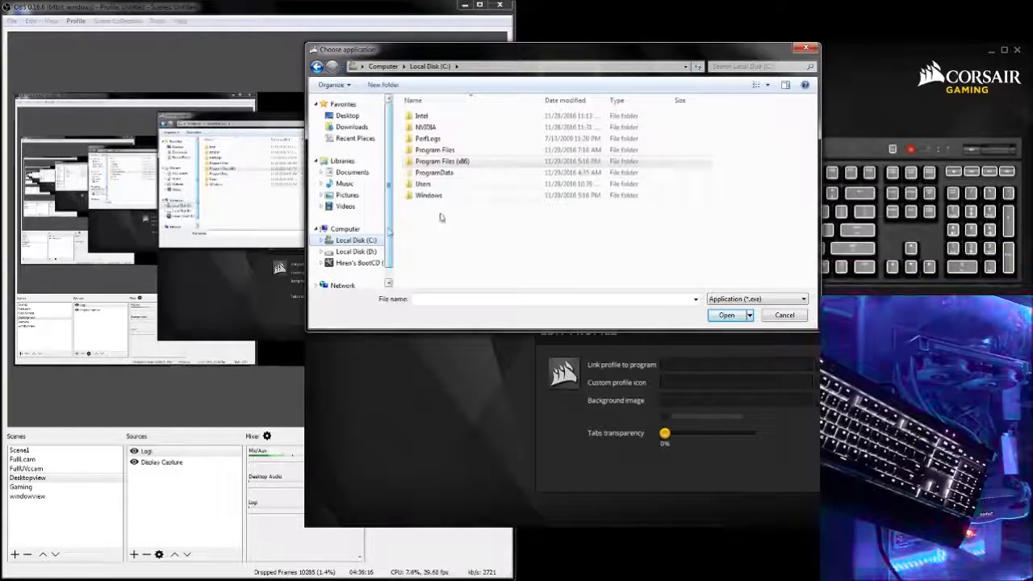
pyautogui.doubleClick(442, 160)
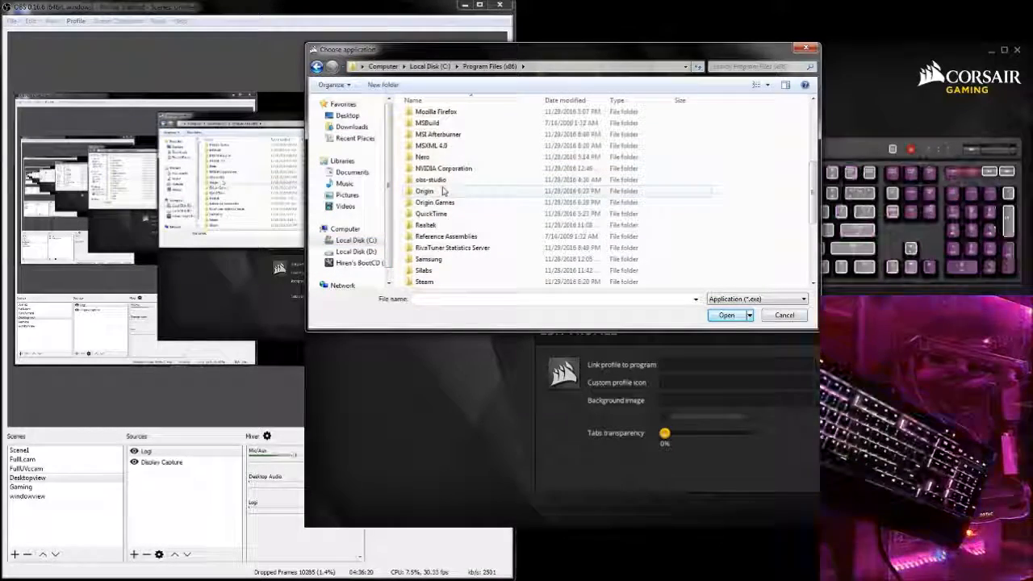
pyautogui.moveTo(435, 202)
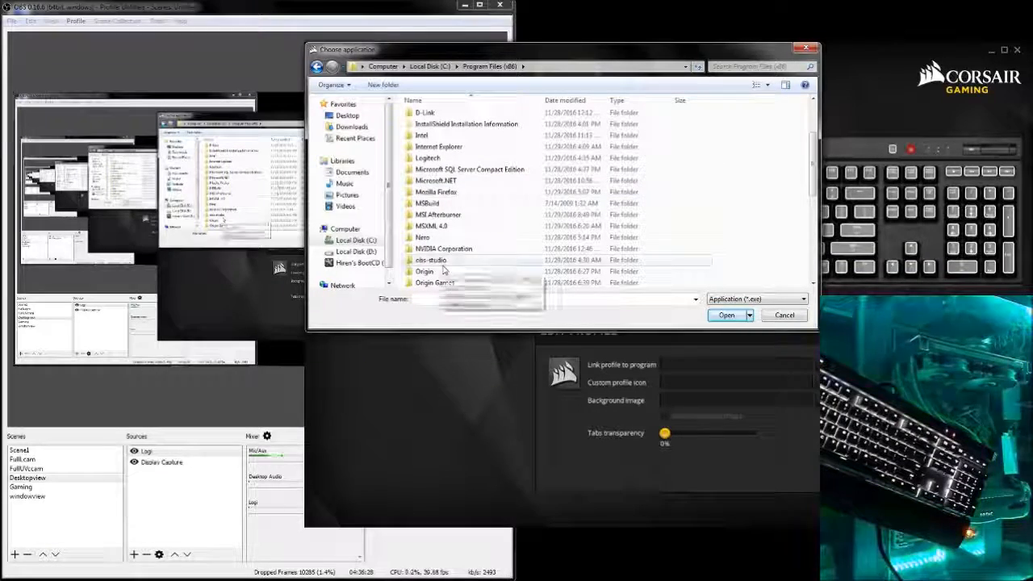
pyautogui.doubleClick(431, 260)
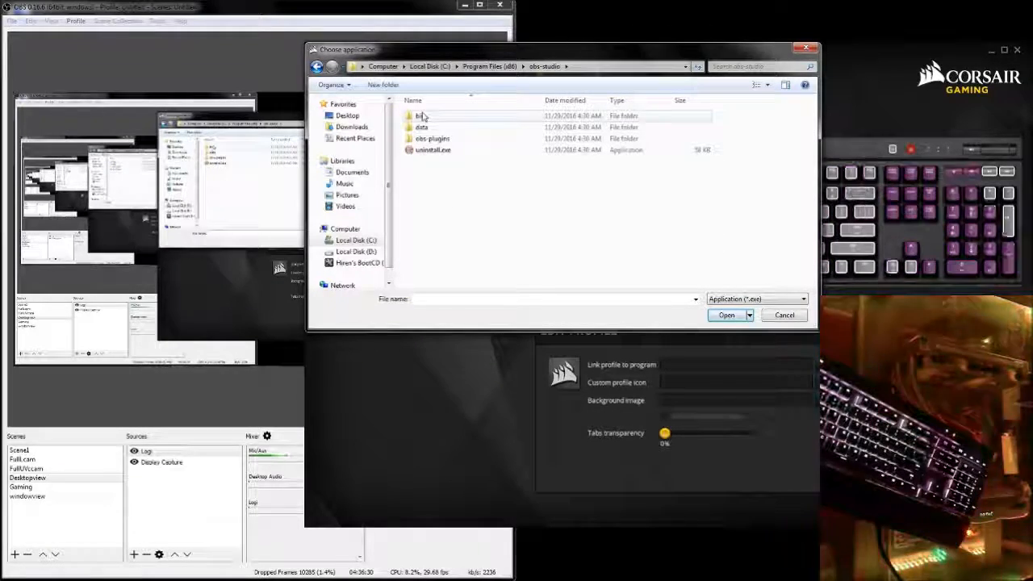
pyautogui.doubleClick(419, 115)
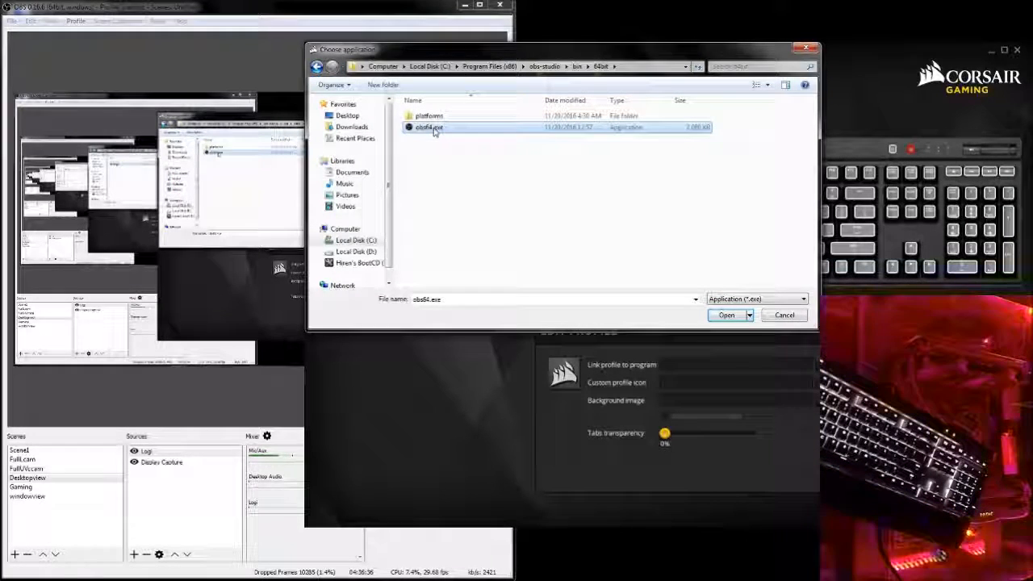
pyautogui.moveTo(430, 127)
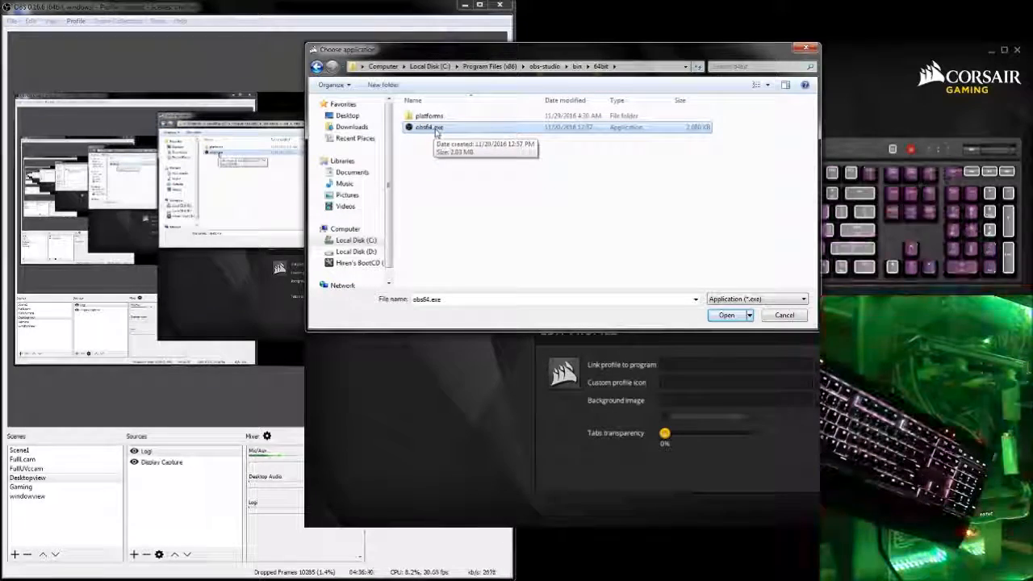
pyautogui.click(725, 315)
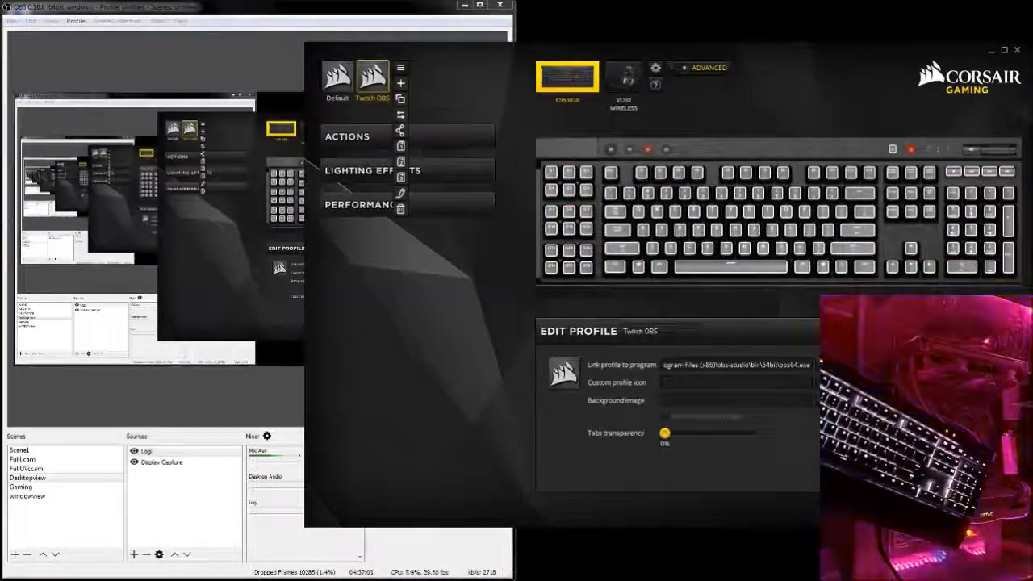
# - Set the blue keyboard snapshot photo as background and raise tab transparency
pyautogui.click(734, 400)
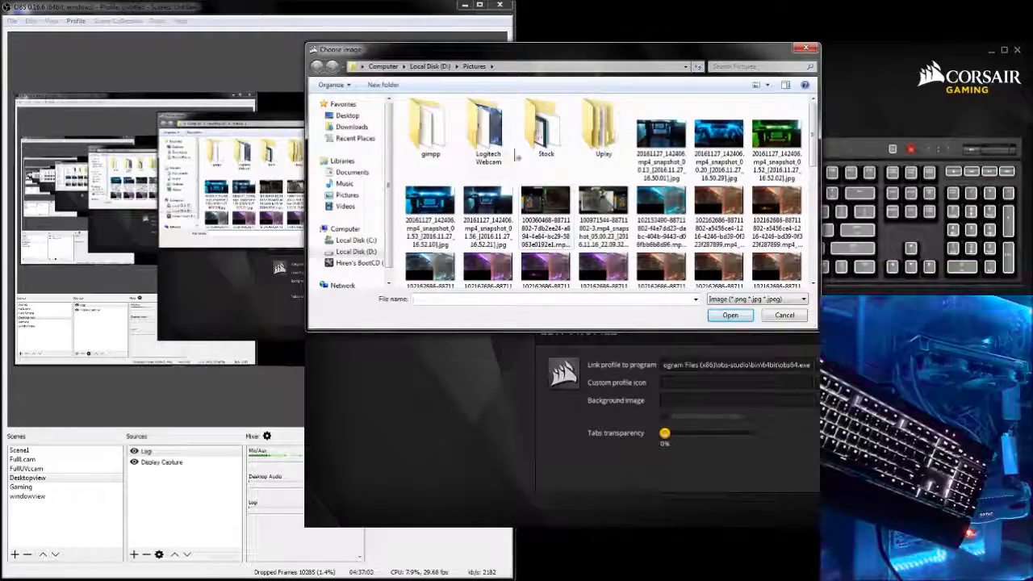
pyautogui.click(718, 137)
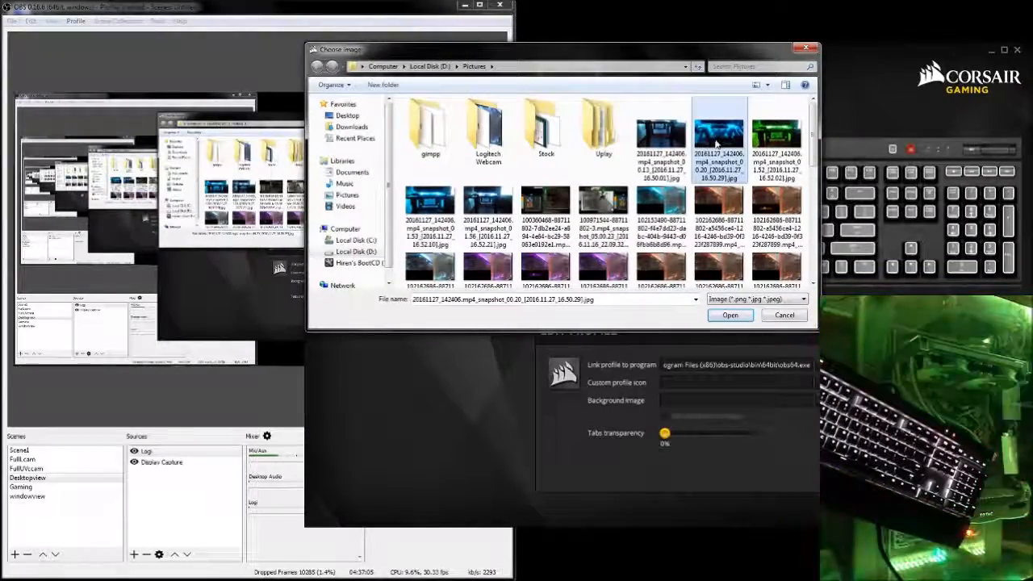
pyautogui.click(729, 314)
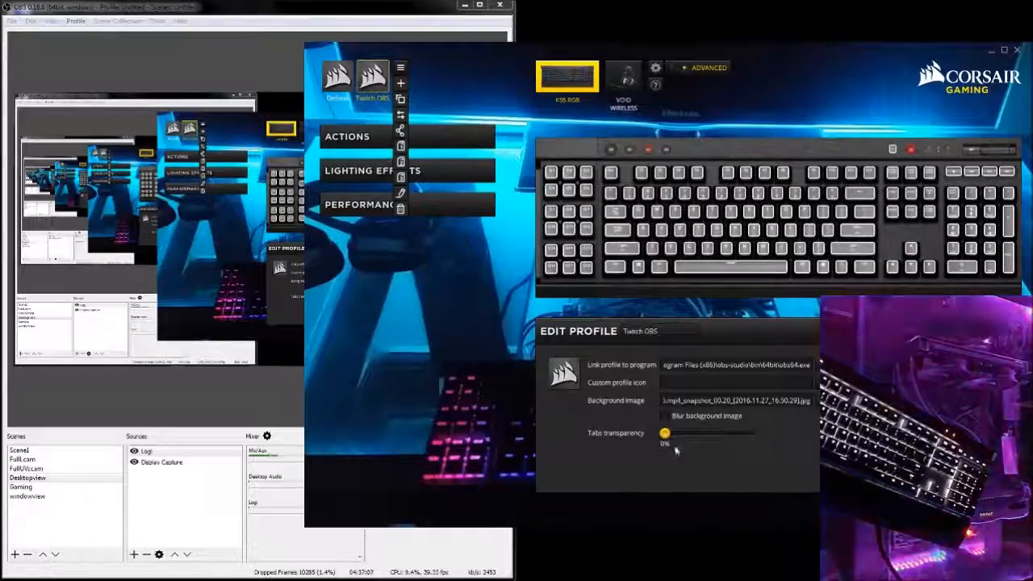
pyautogui.moveTo(664, 434); pyautogui.dragTo(750, 433)
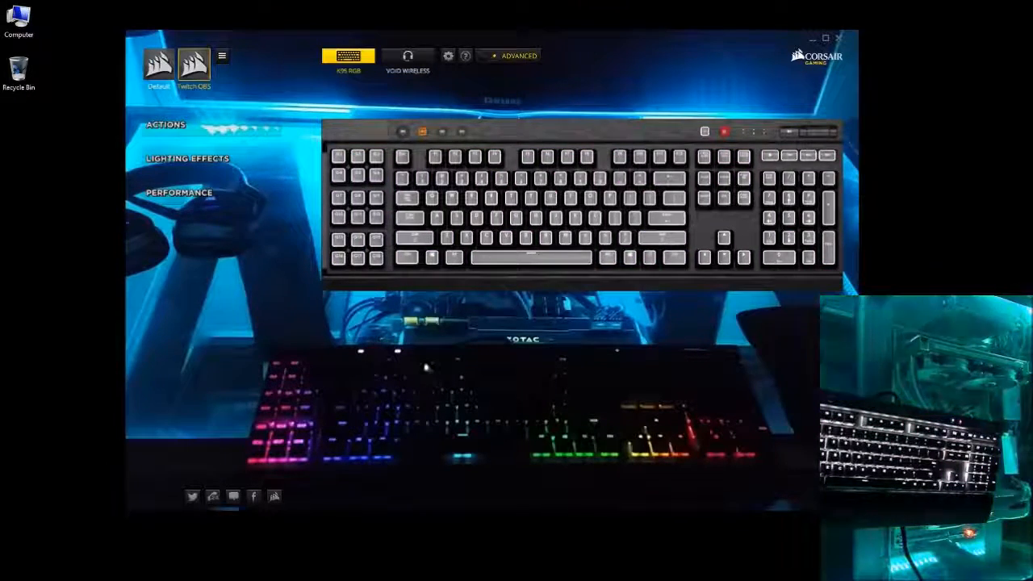
# - Close the Edit Profile panel to view the new background
pyautogui.click(166, 124)
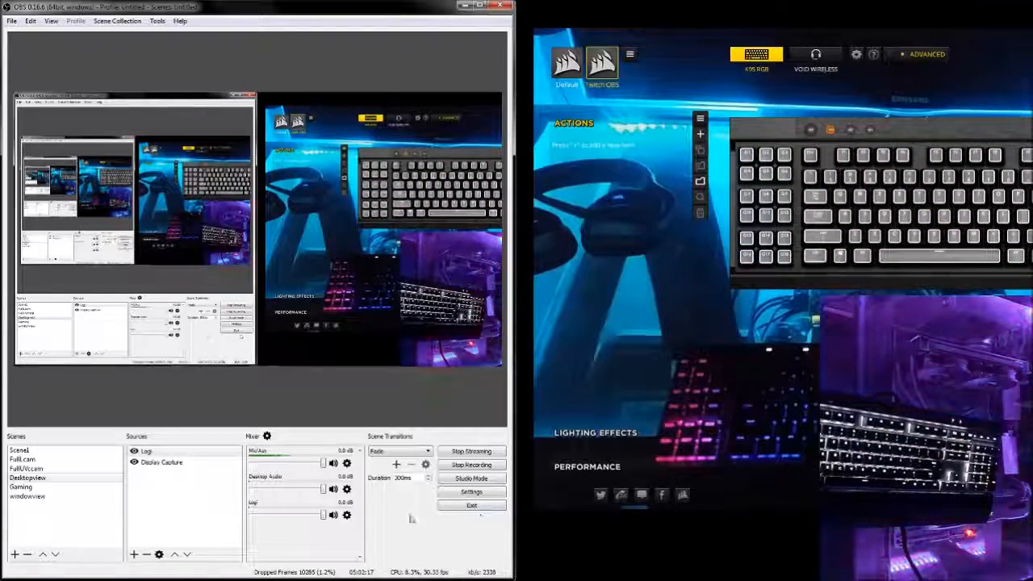
pyautogui.click(471, 478)
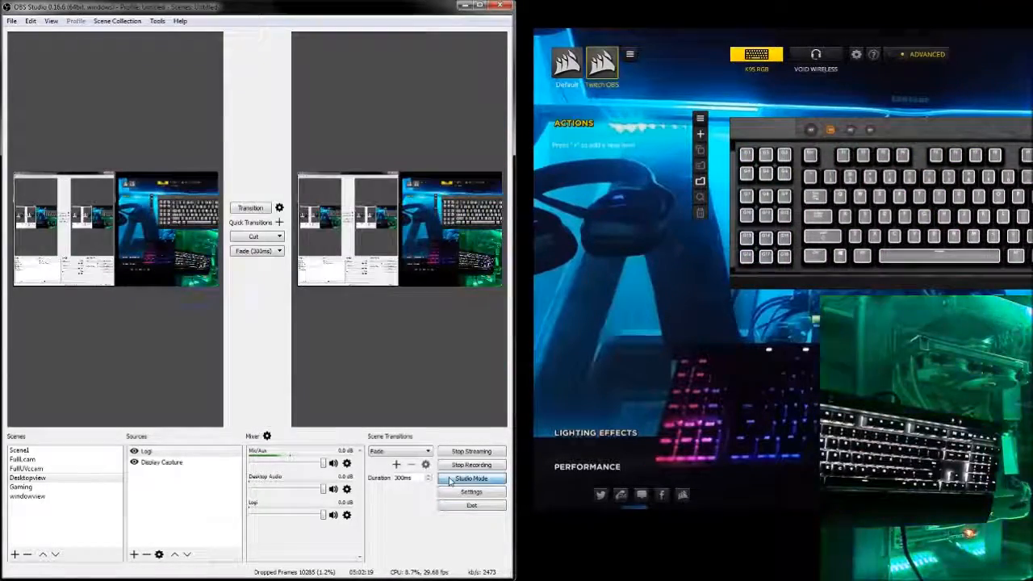
pyautogui.click(471, 478)
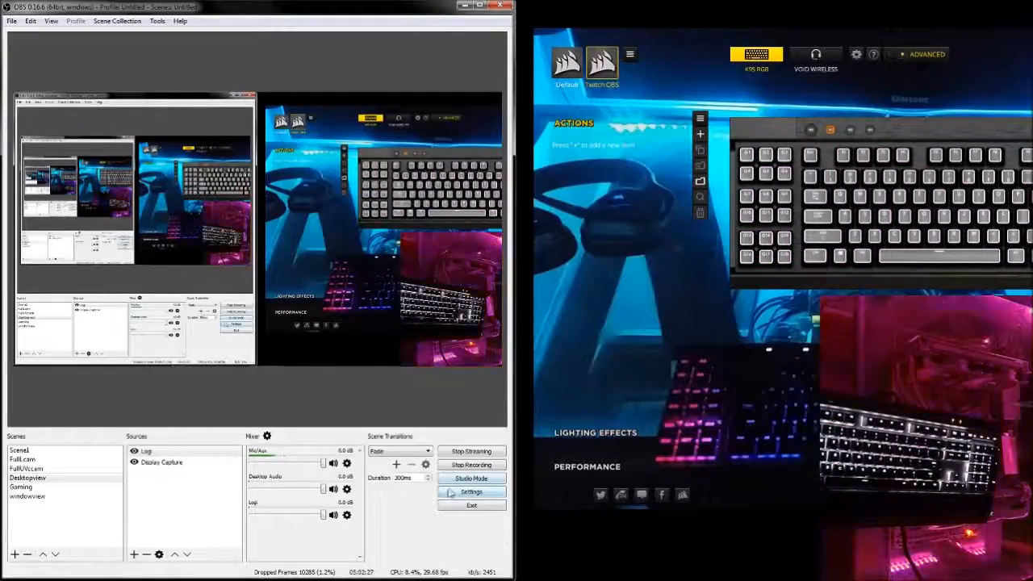
# - Assign Ctrl+I to Studio Mode in OBS Hotkeys settings and confirm with OK
pyautogui.click(472, 491)
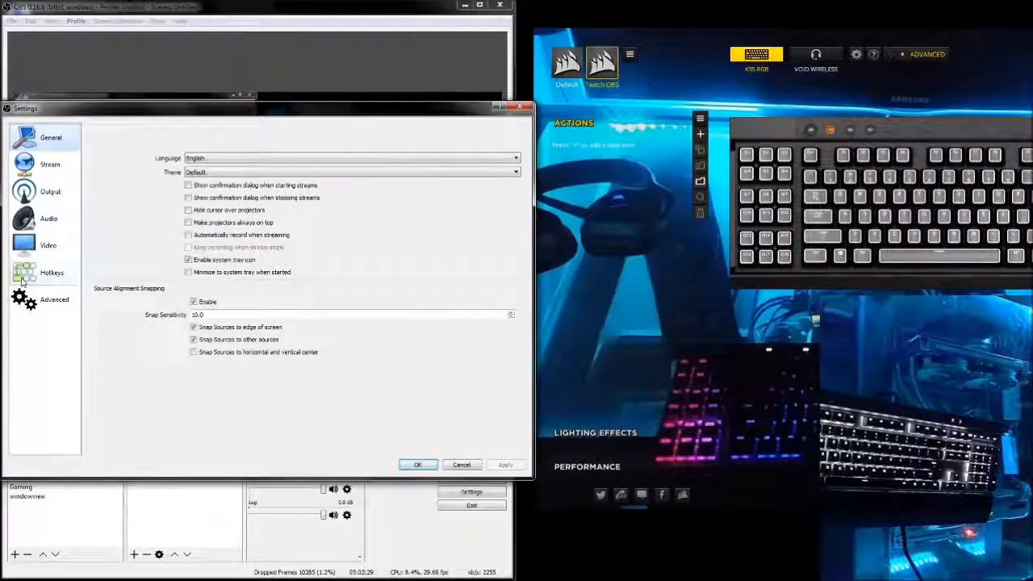
pyautogui.click(51, 272)
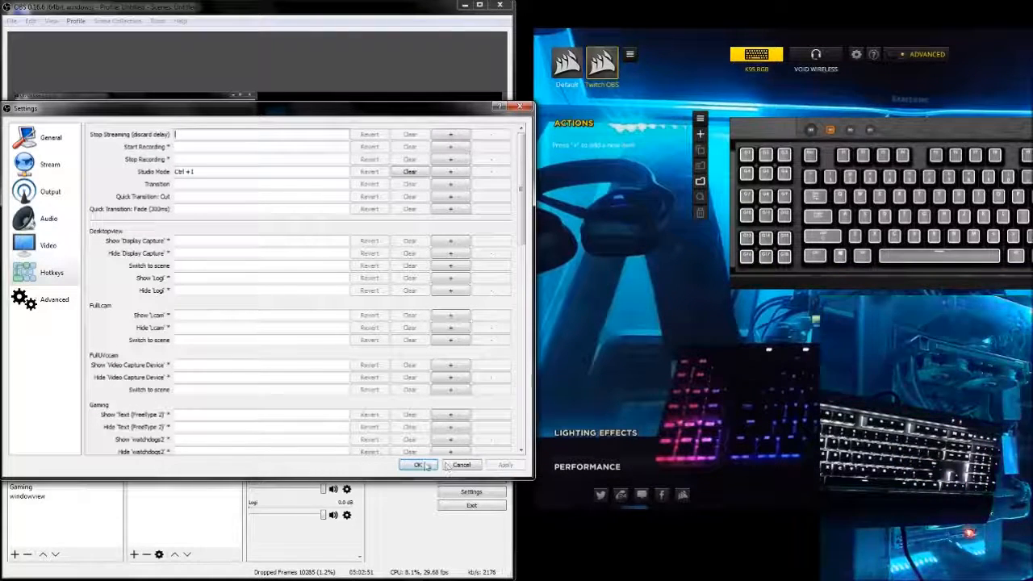
pyautogui.click(417, 464)
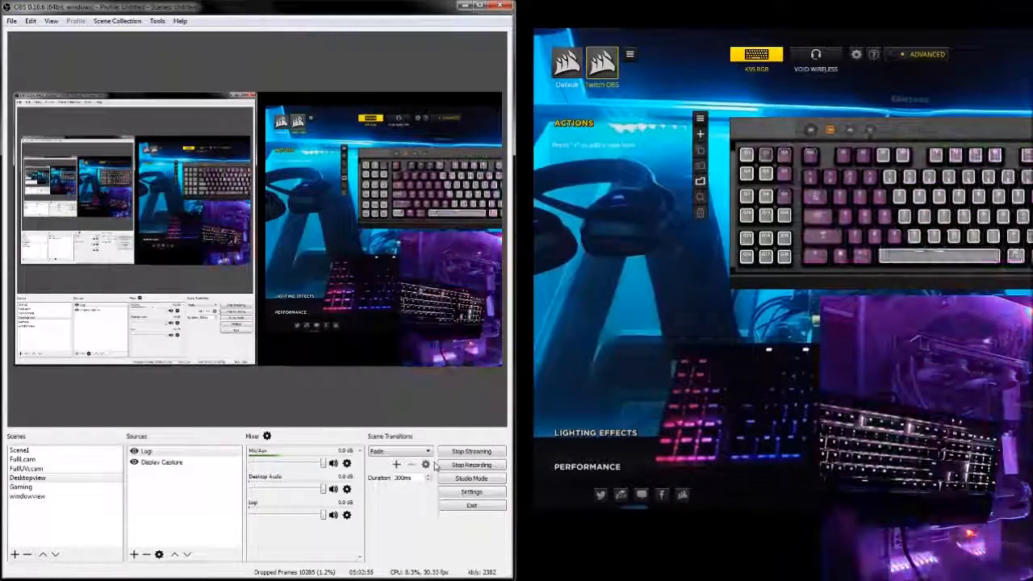
pyautogui.click(471, 478)
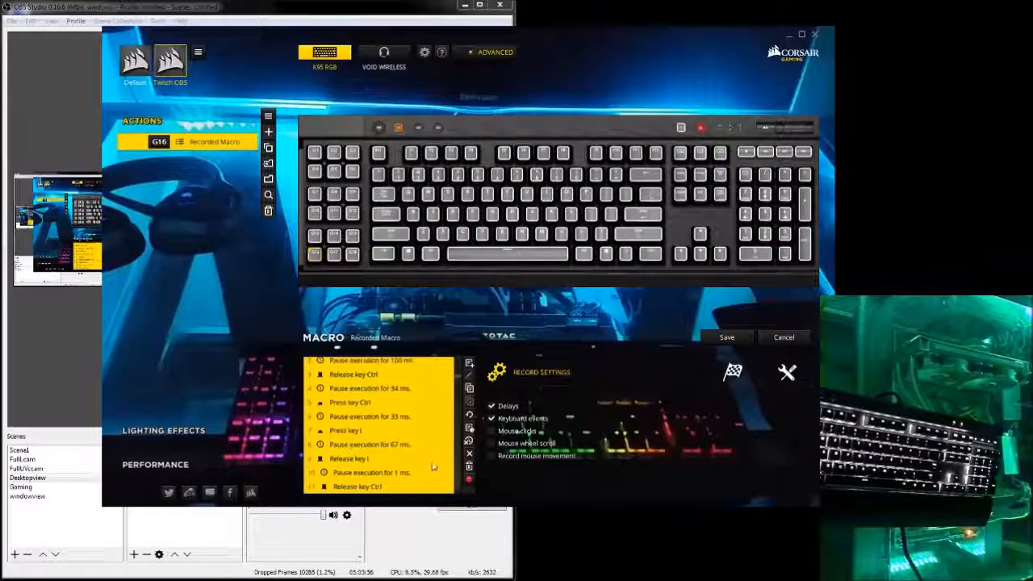
# - Save G16's recorded Ctrl+I macro with its 133 ms delay
pyautogui.click(468, 452)
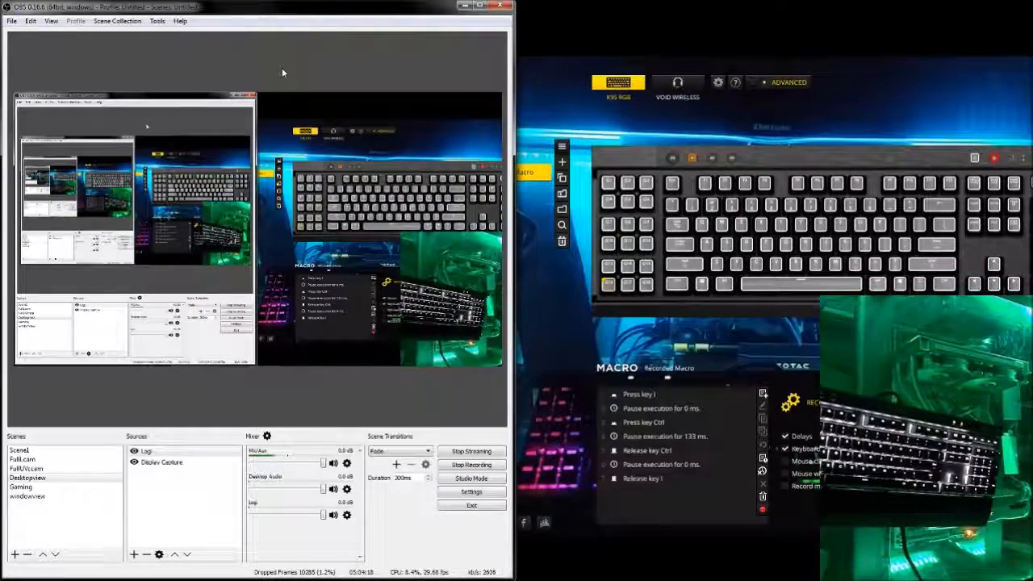
pyautogui.click(471, 477)
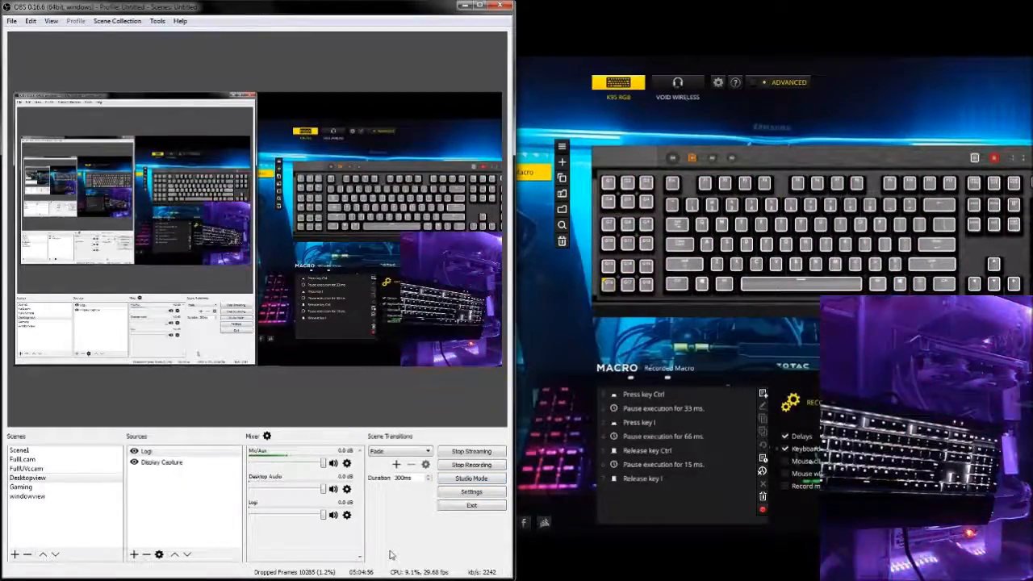
pyautogui.click(471, 477)
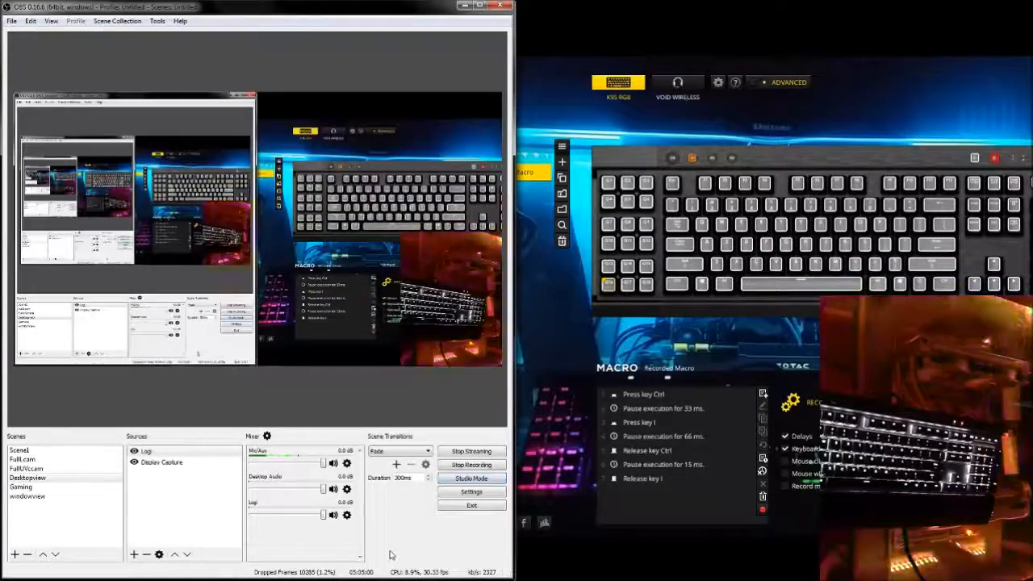
pyautogui.click(471, 477)
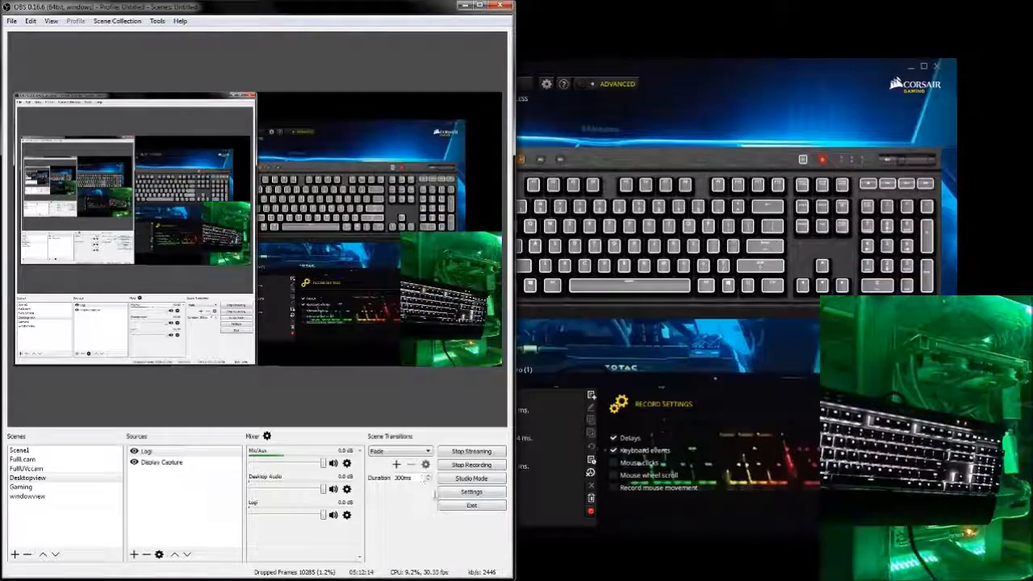
# - Give Display Capture show/hide hotkeys Ctrl+O and Ctrl+P and confirm with OK
pyautogui.click(470, 491)
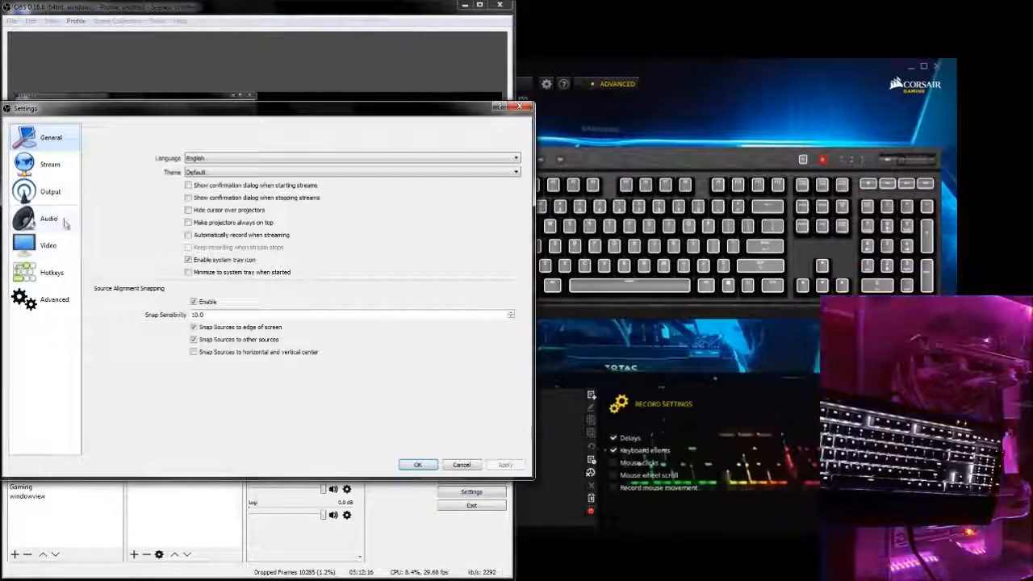
pyautogui.click(52, 272)
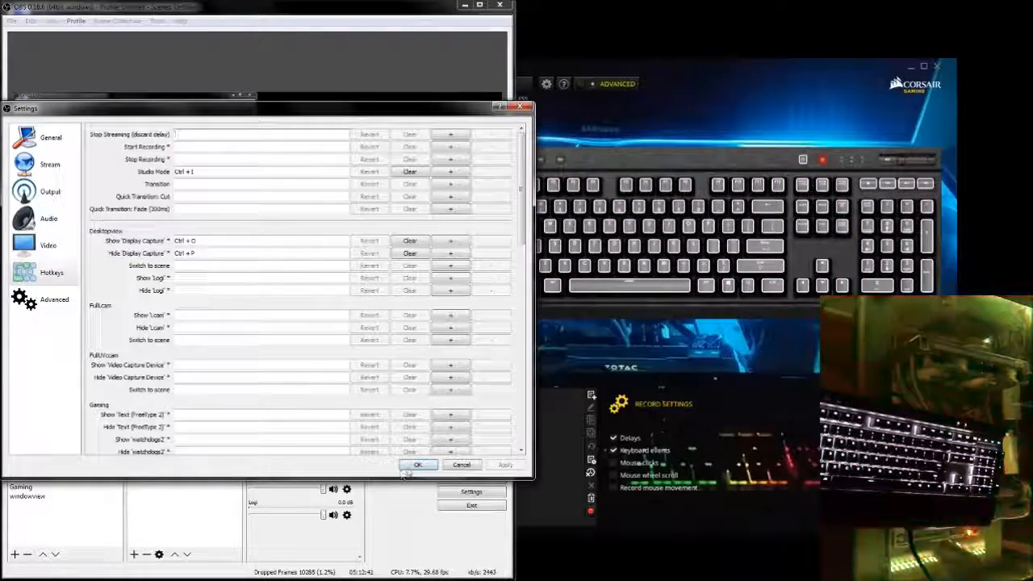
pyautogui.click(418, 464)
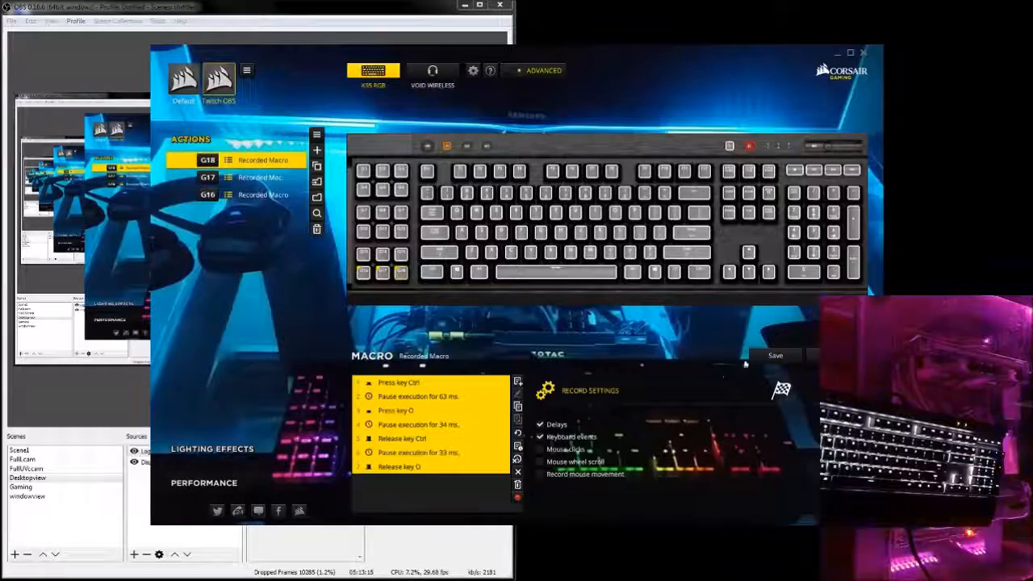
# - Save the G18 recorded macro pressing and releasing Ctrl+O
pyautogui.click(774, 355)
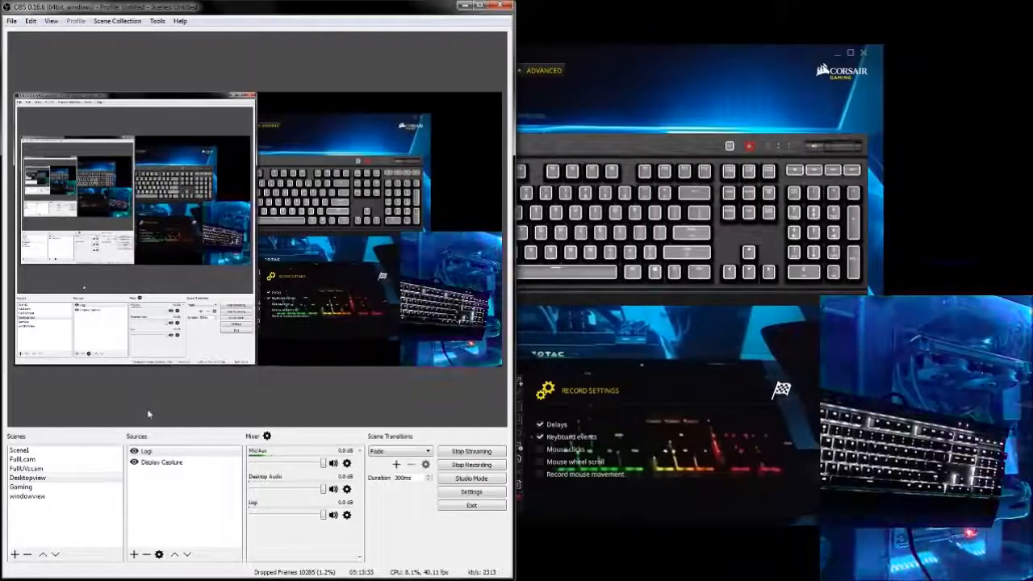
# - Reopen OBS settings to review the Studio Mode and Display Capture hotkeys
pyautogui.click(471, 491)
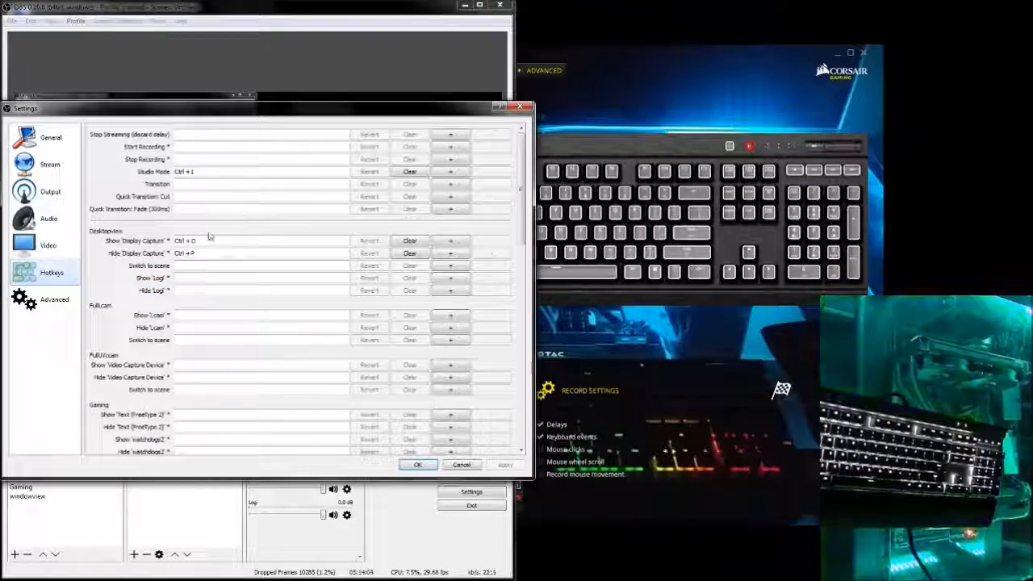